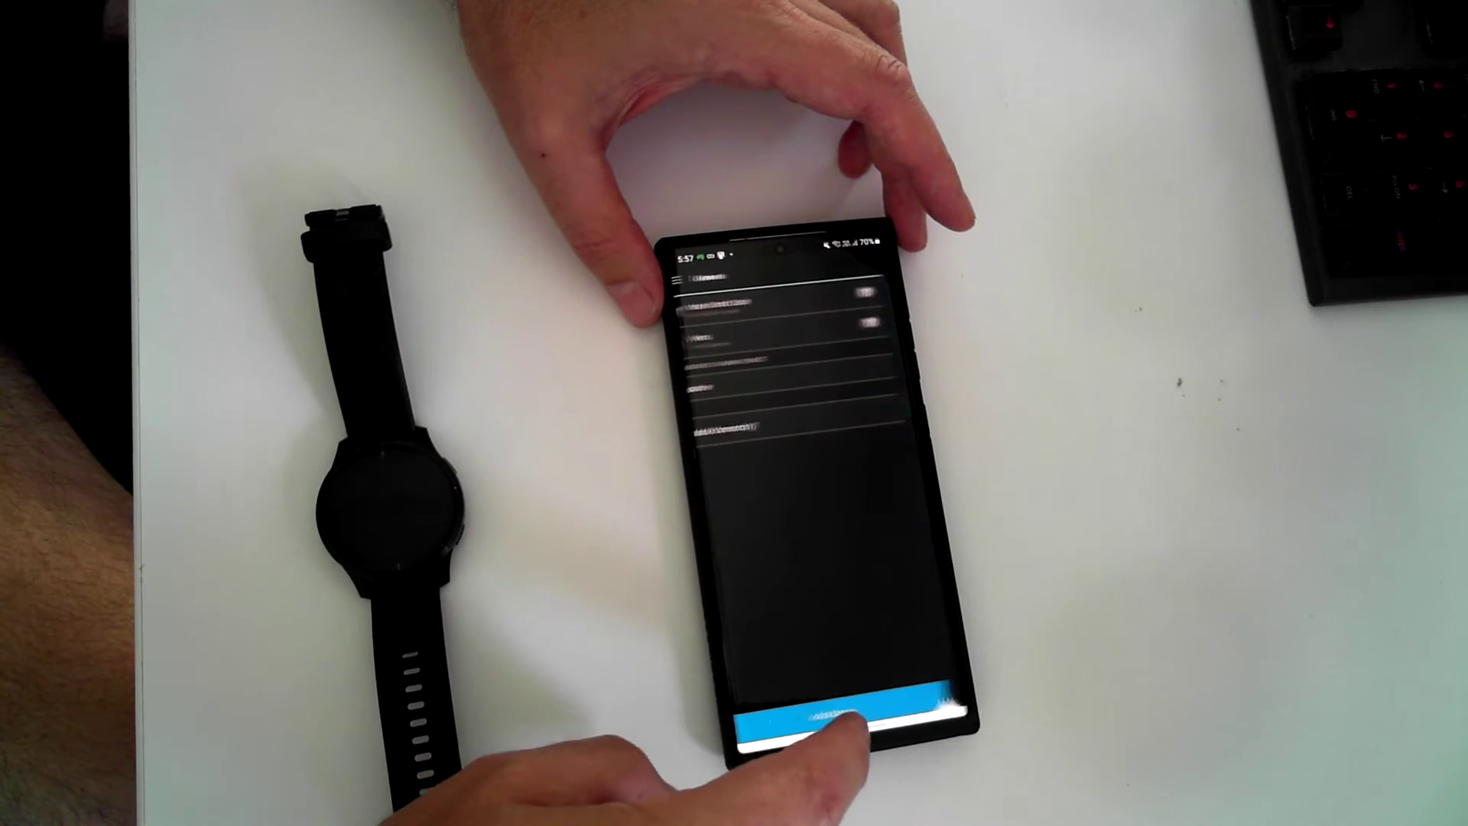
click(831, 720)
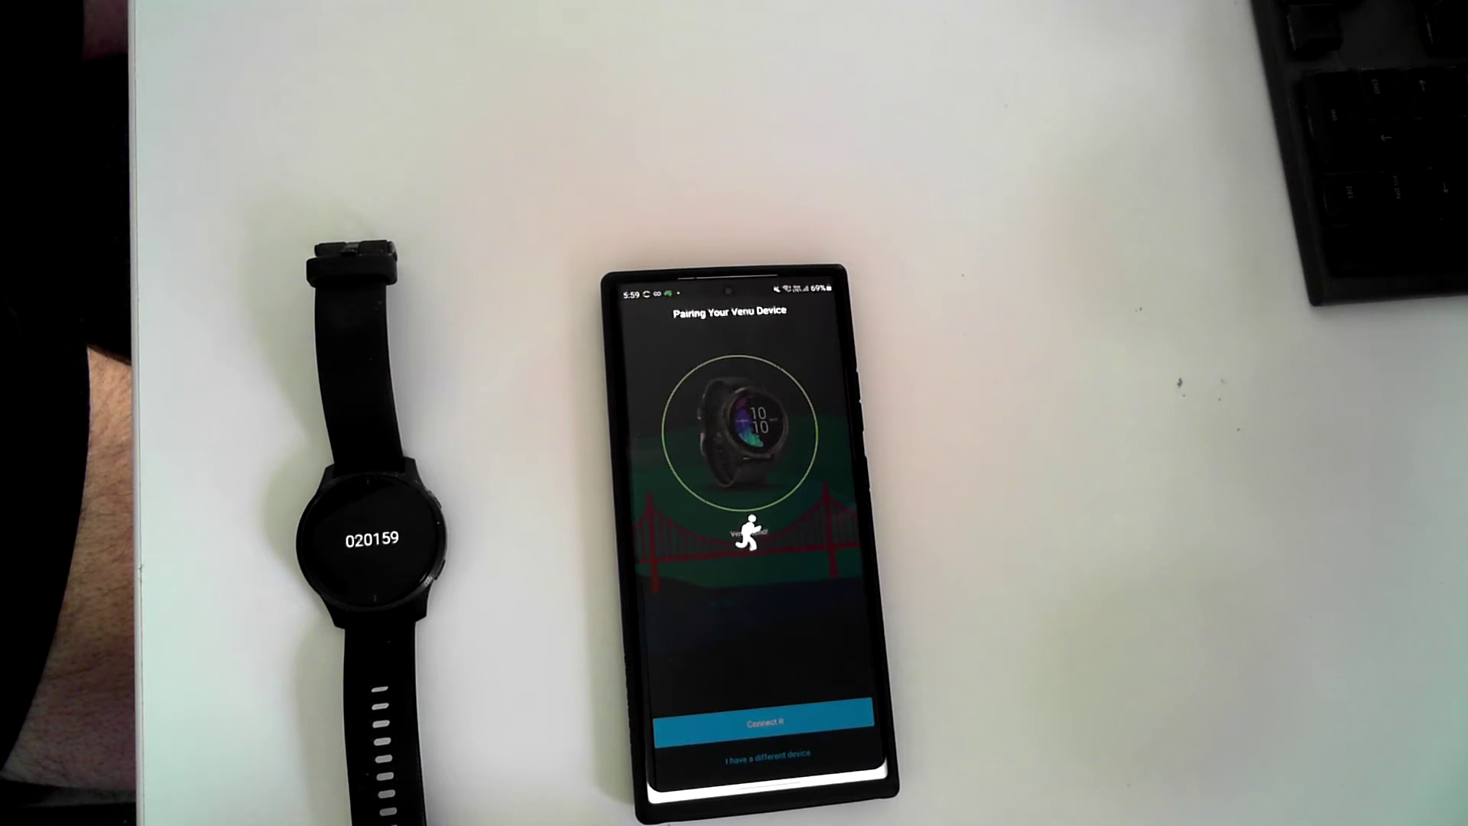
Connect the Venu watch to the phone and reach the Well Done confirmation
click(765, 721)
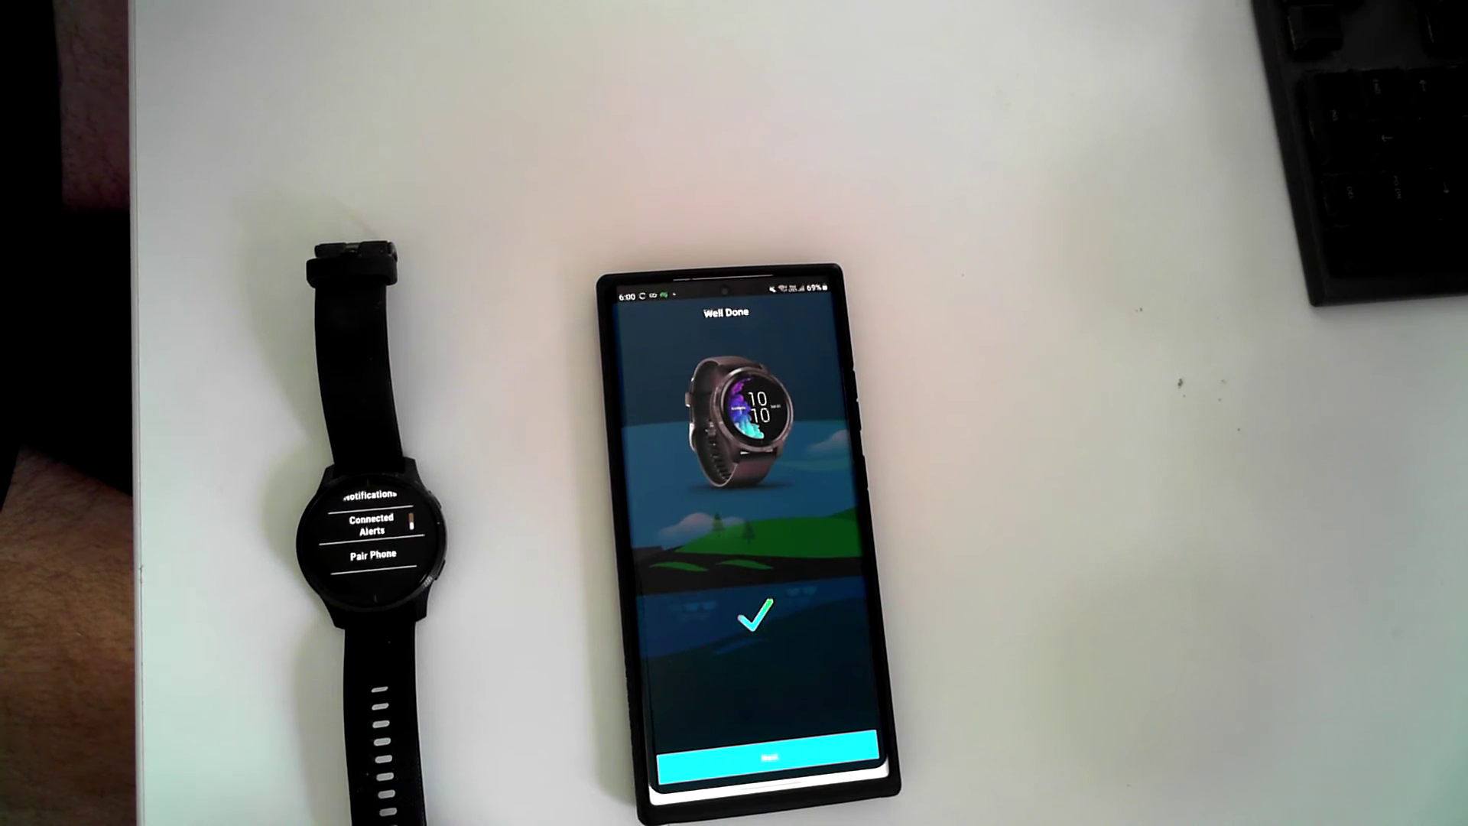
Keep the 11:00 PM bedtime and 06:00 AM wake time and decline notifications during sleep
click(763, 759)
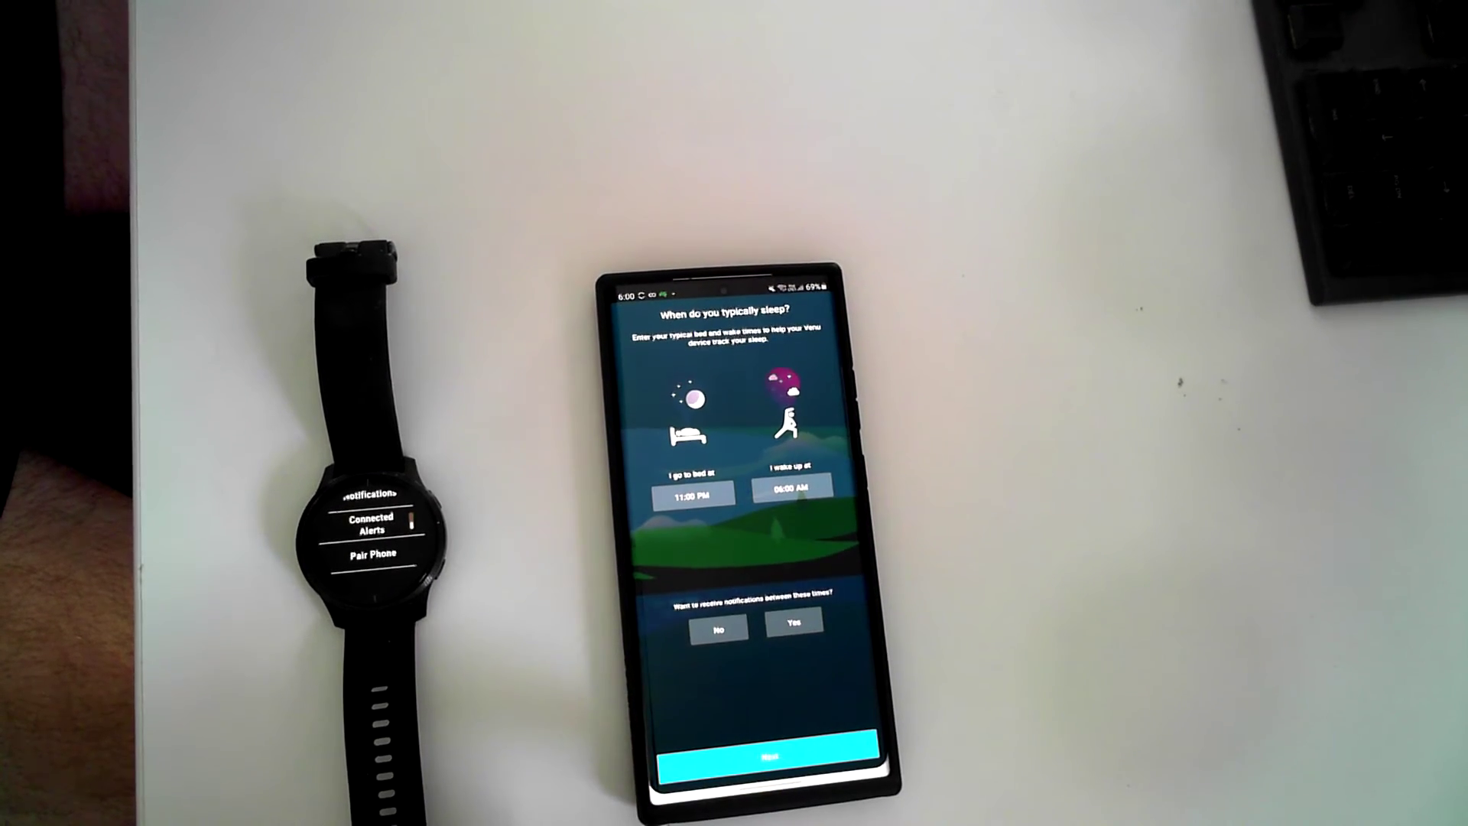
click(762, 768)
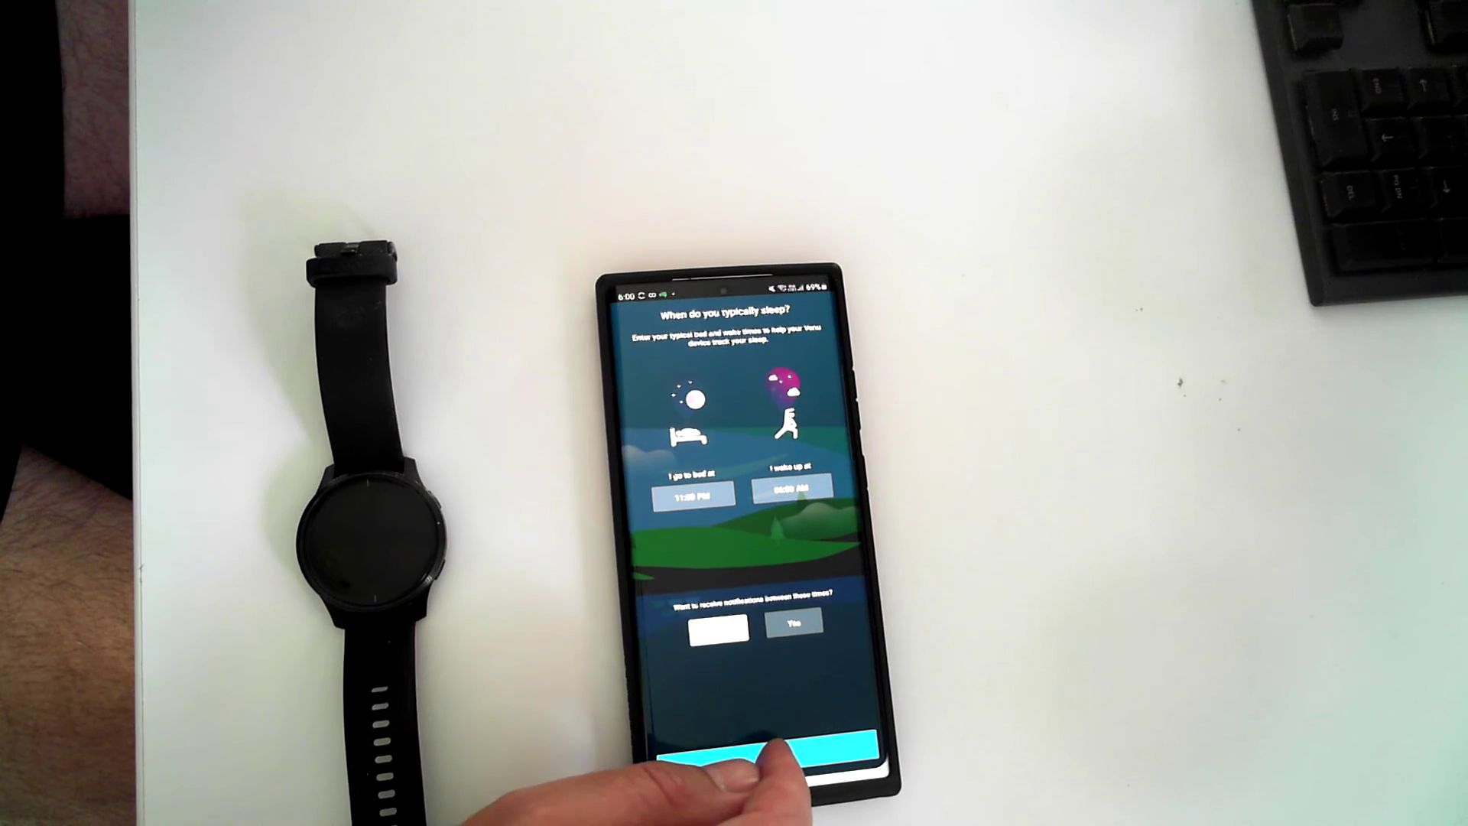
click(771, 760)
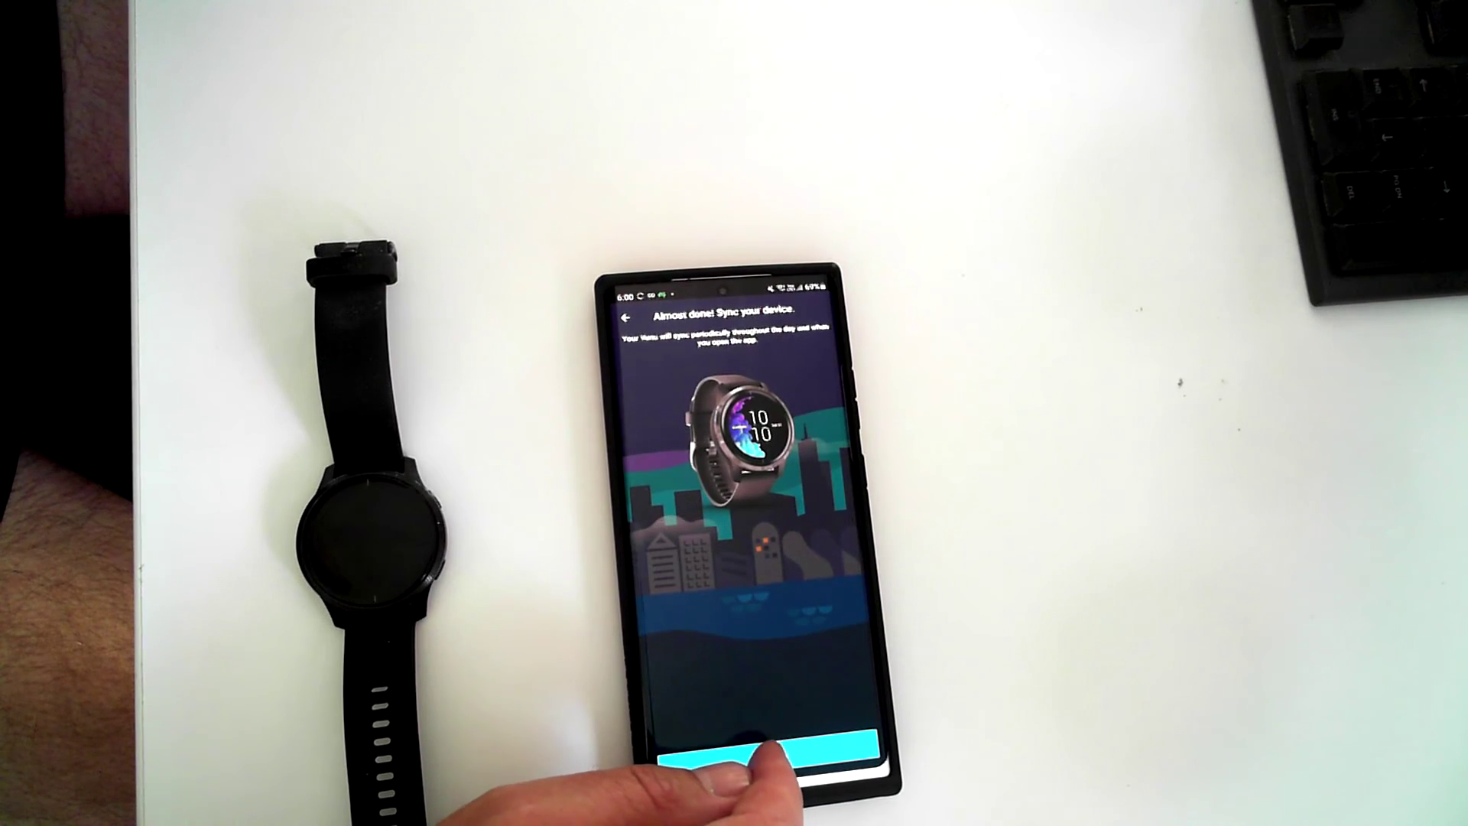
Finish the sync and Learn More walkthrough and dismiss the ready-when-you-are notice
click(774, 760)
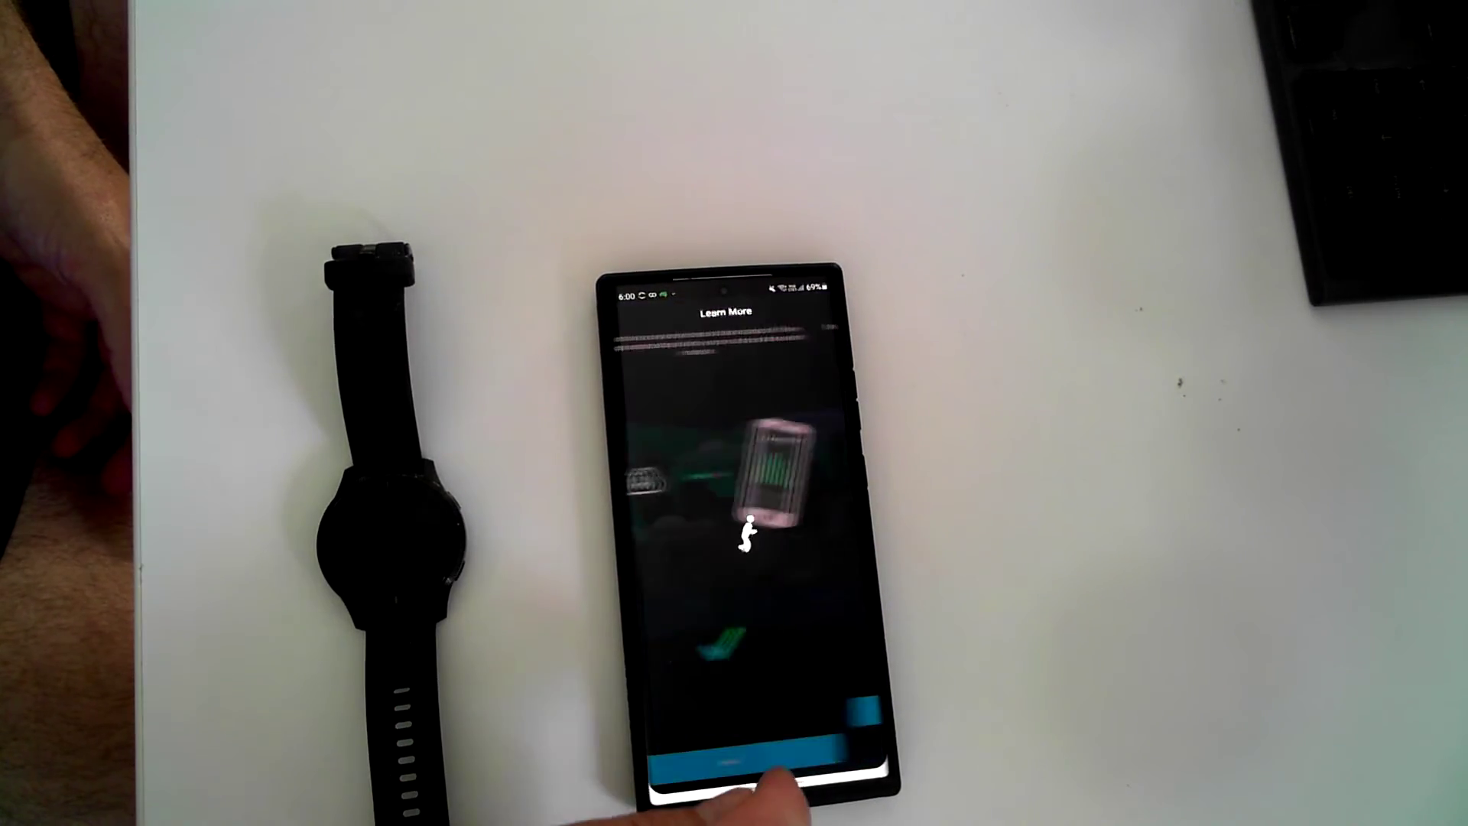
click(744, 764)
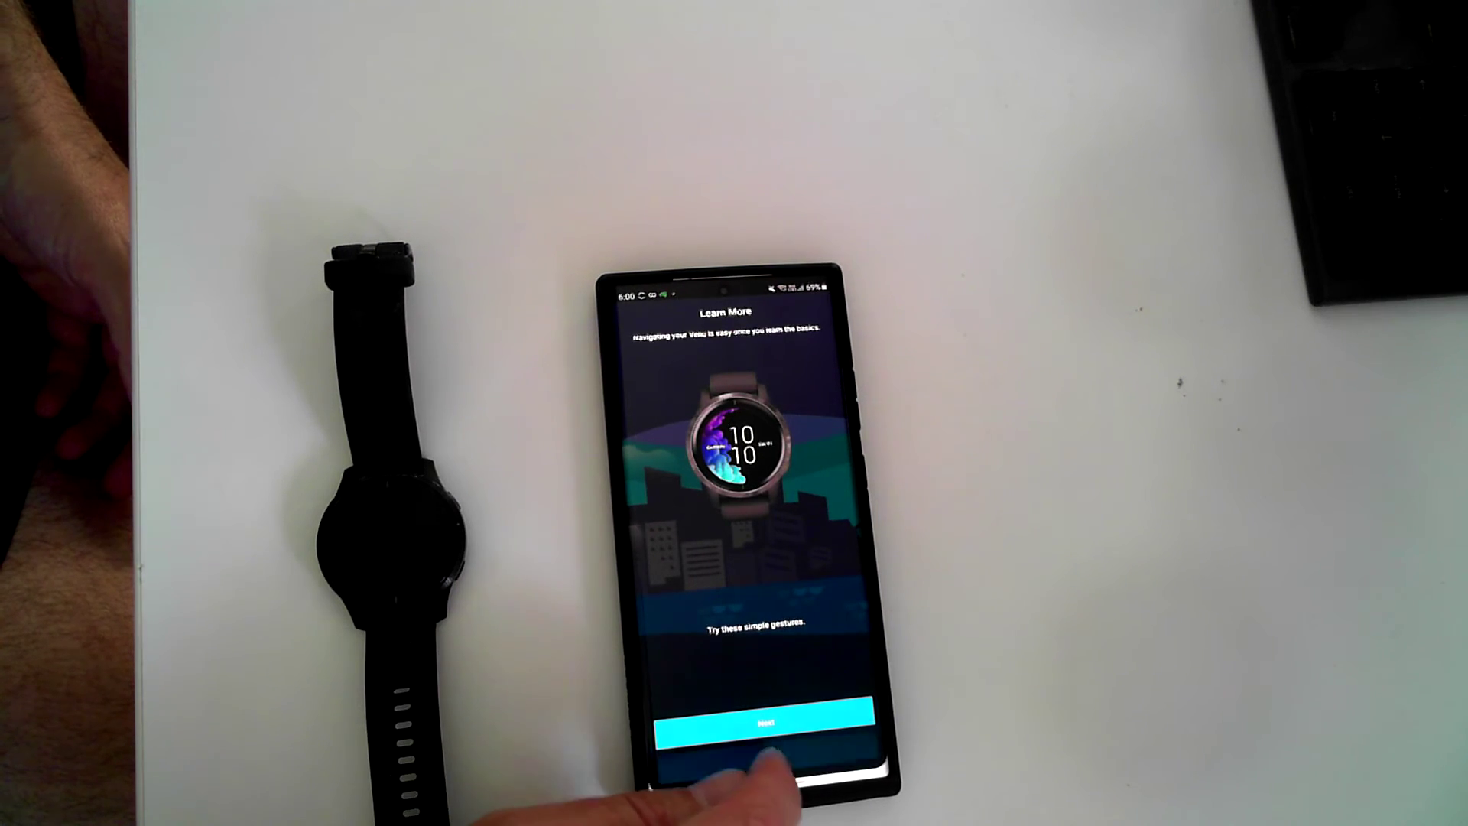
click(763, 729)
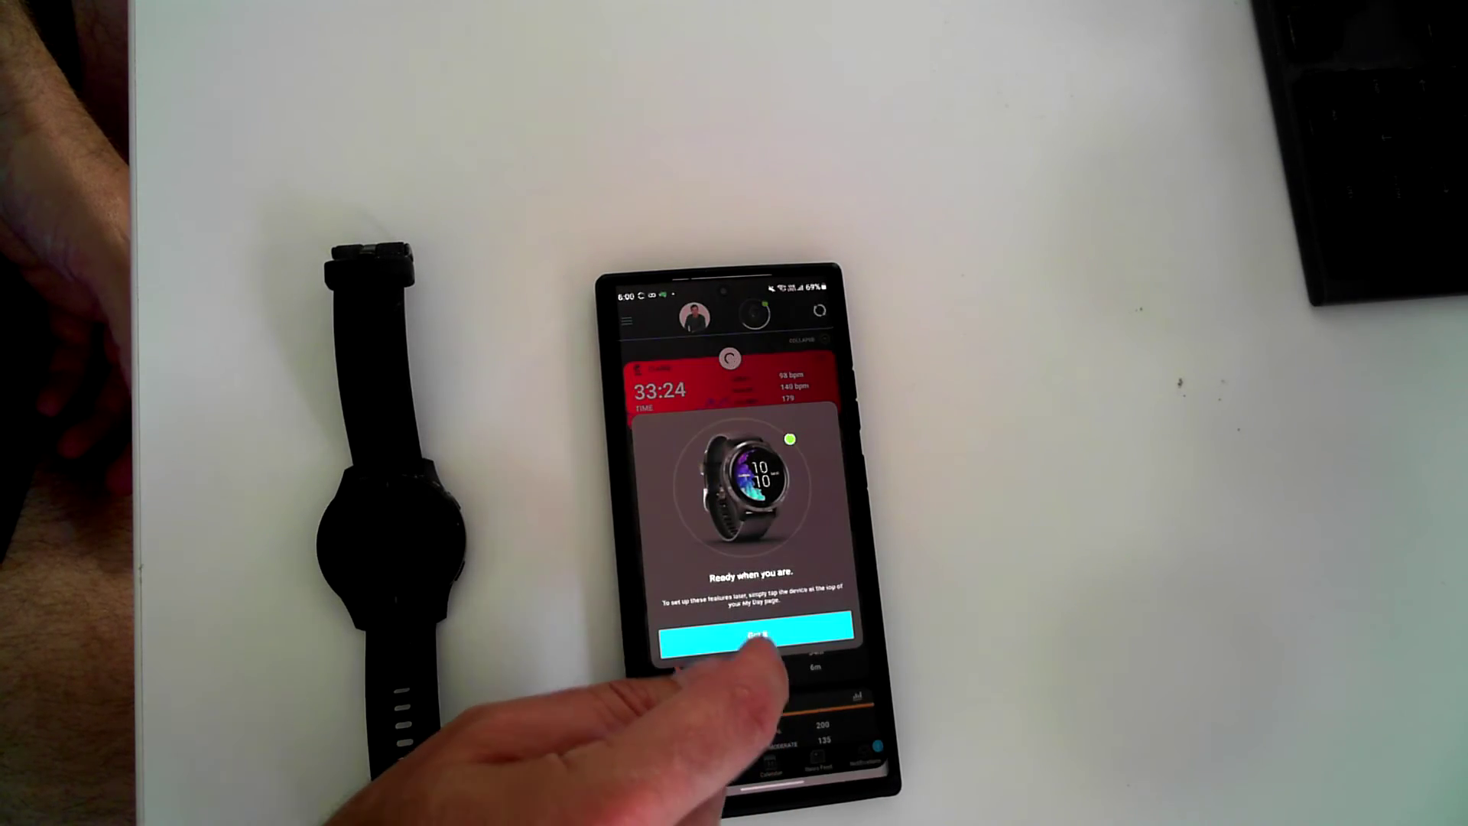
click(758, 642)
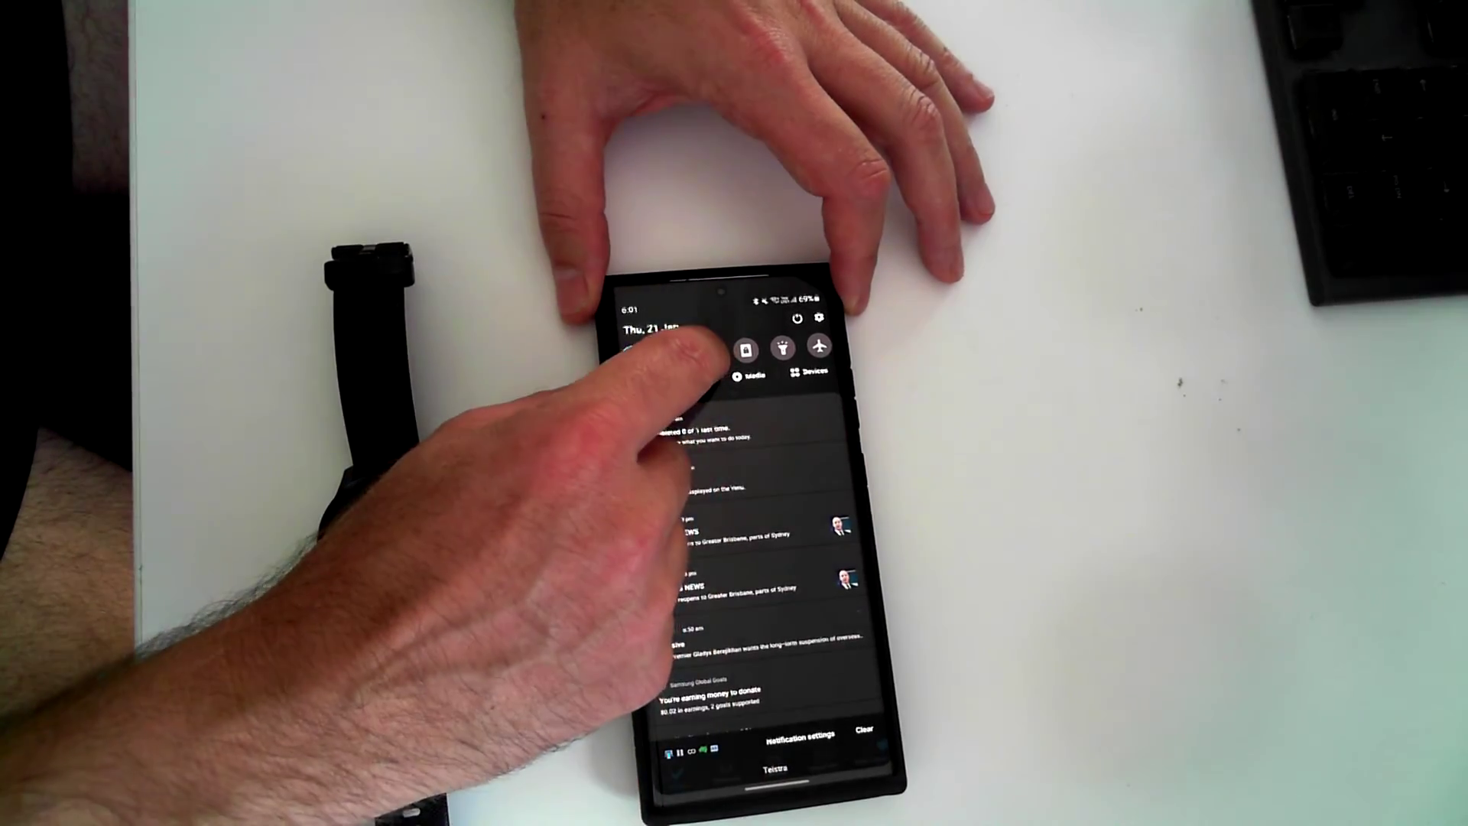
Show the phone's Bluetooth settings with Venu listed among paired devices
click(750, 349)
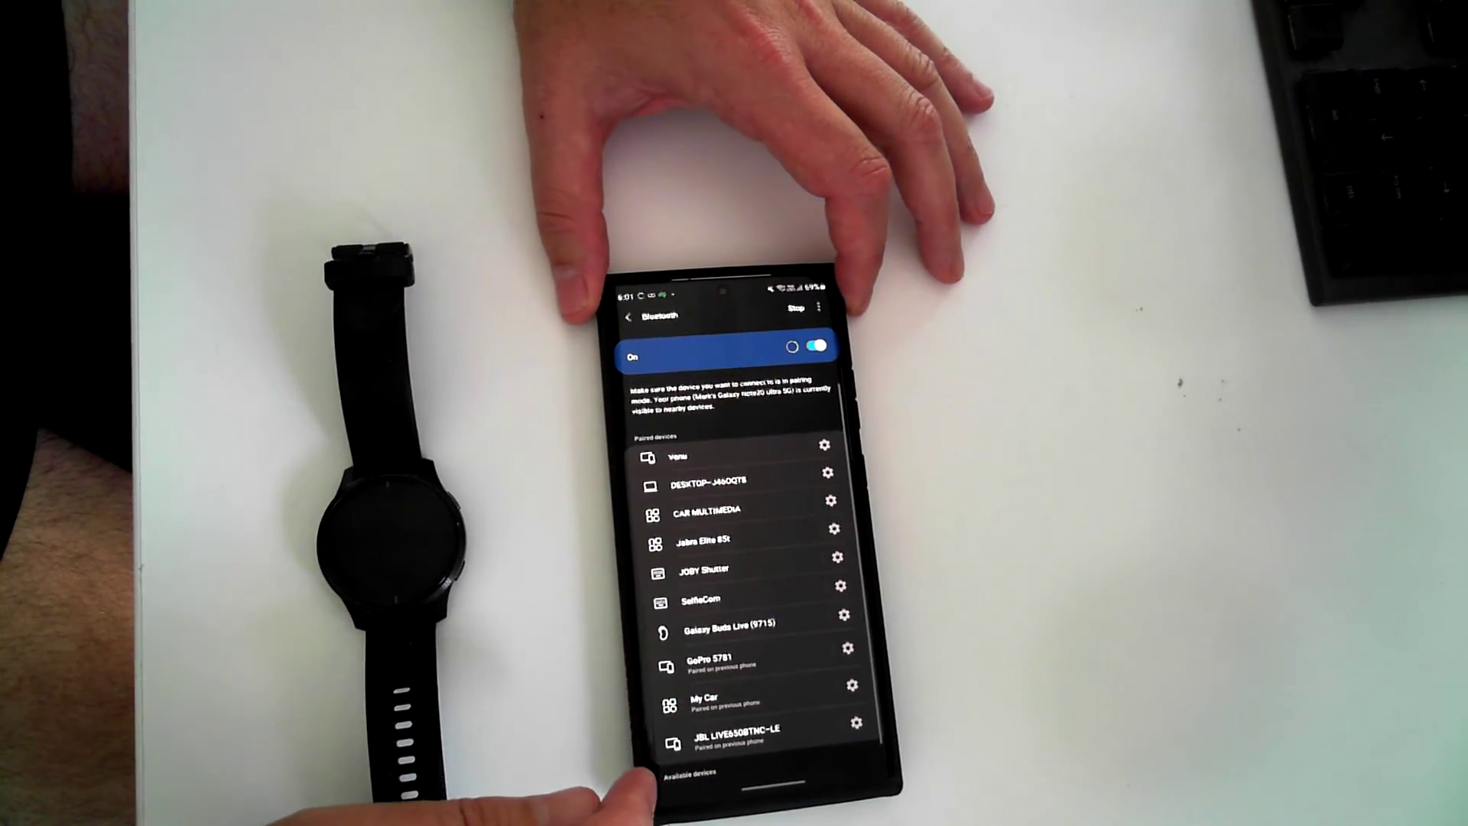